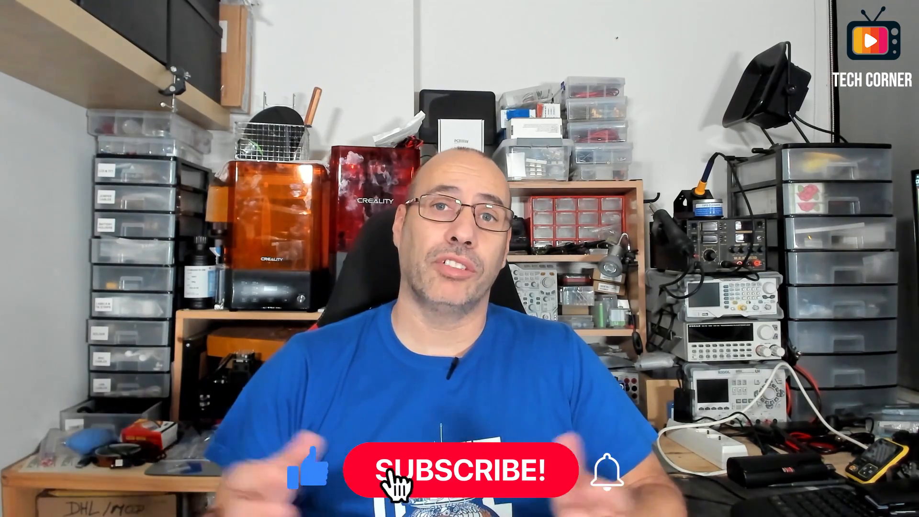
{"action": "left_click", "coordinate": [465, 469]}
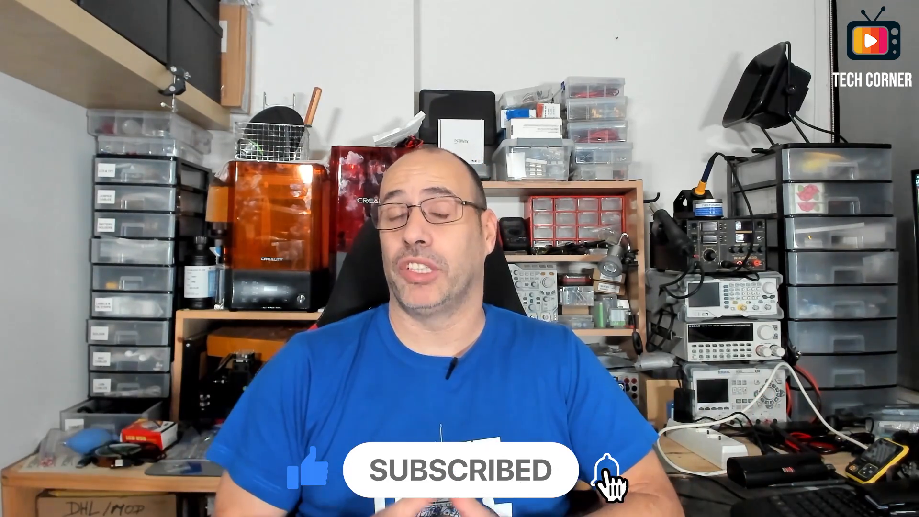